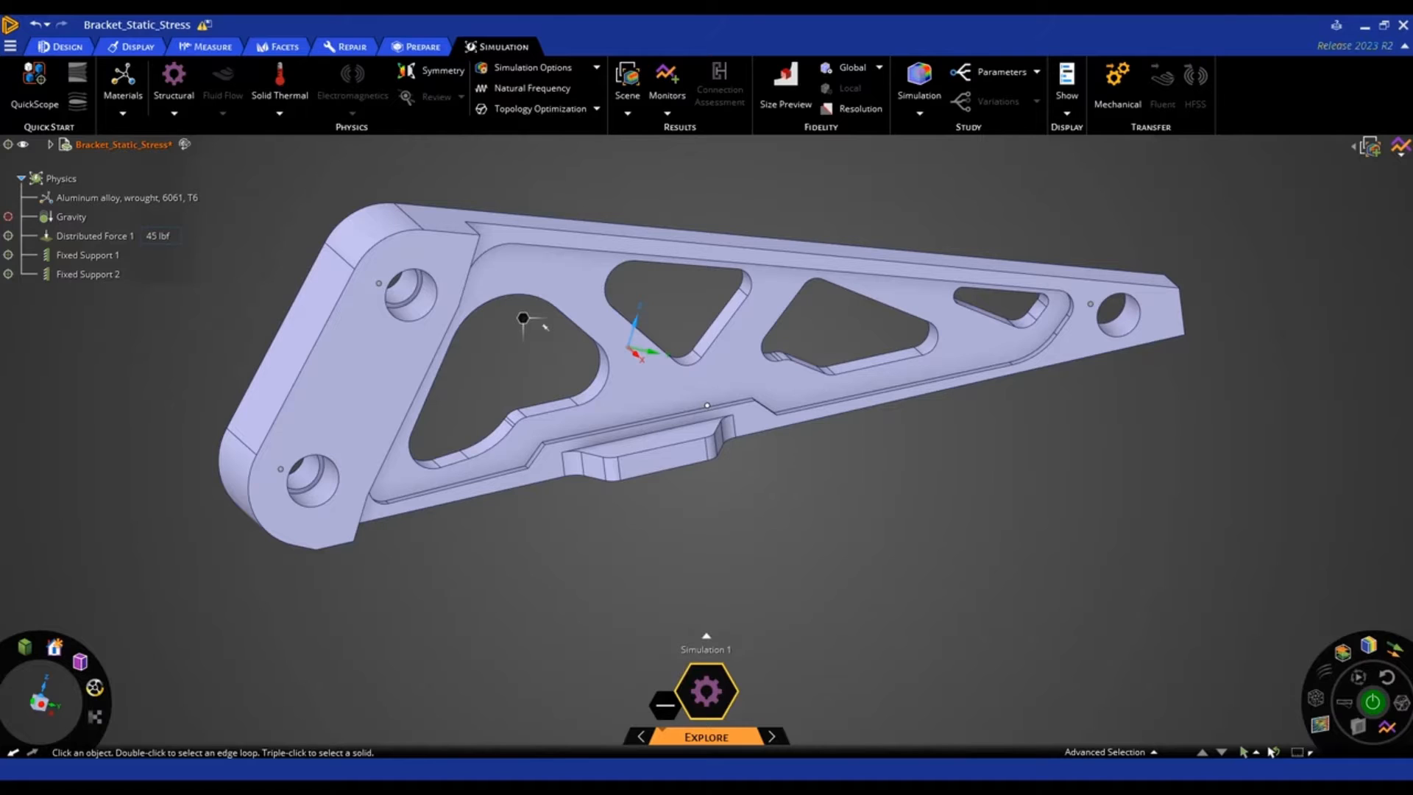
Show the distributed force location, then turn on the element size preview for the bracket
{"action": "left_click", "coordinate": [89, 274]}
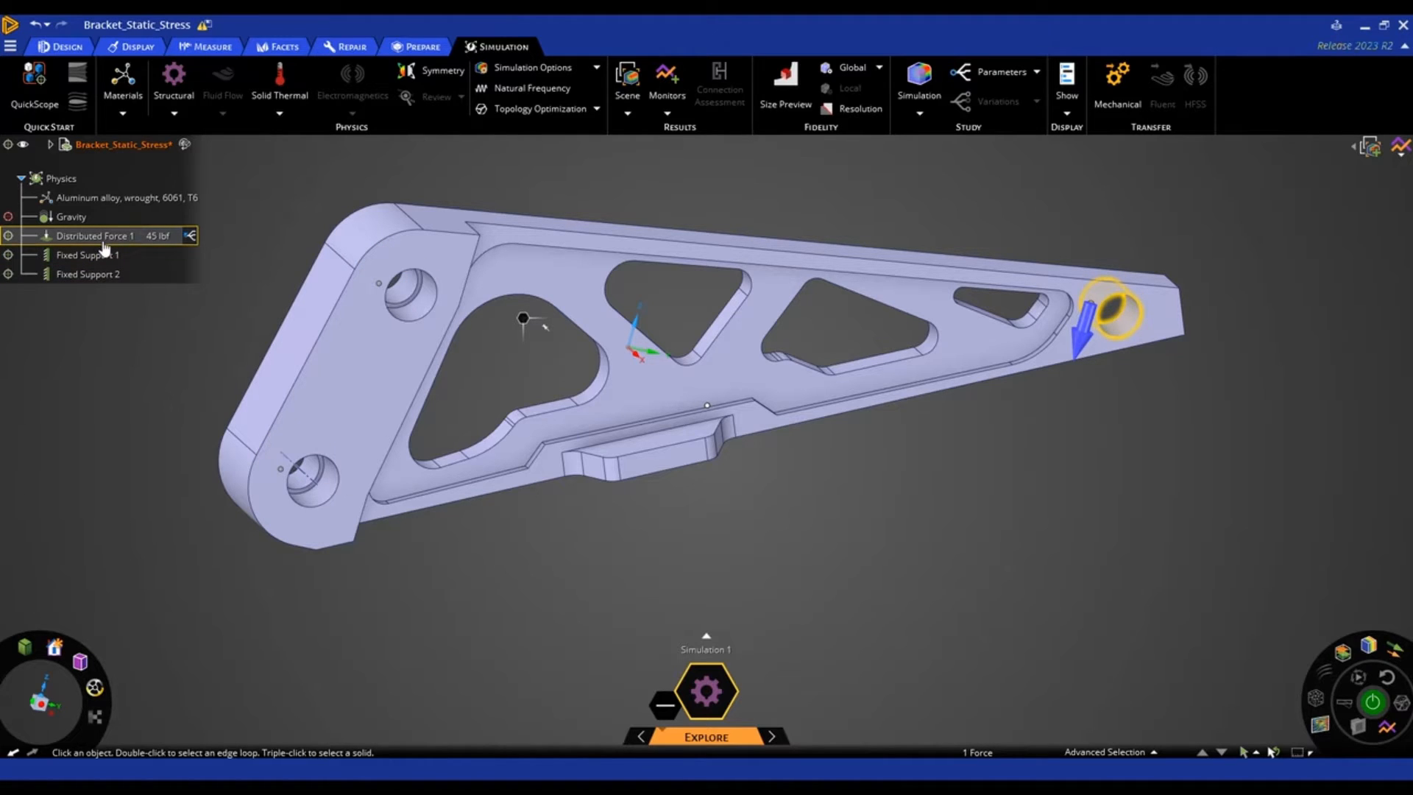
{"action": "left_click", "coordinate": [760, 499]}
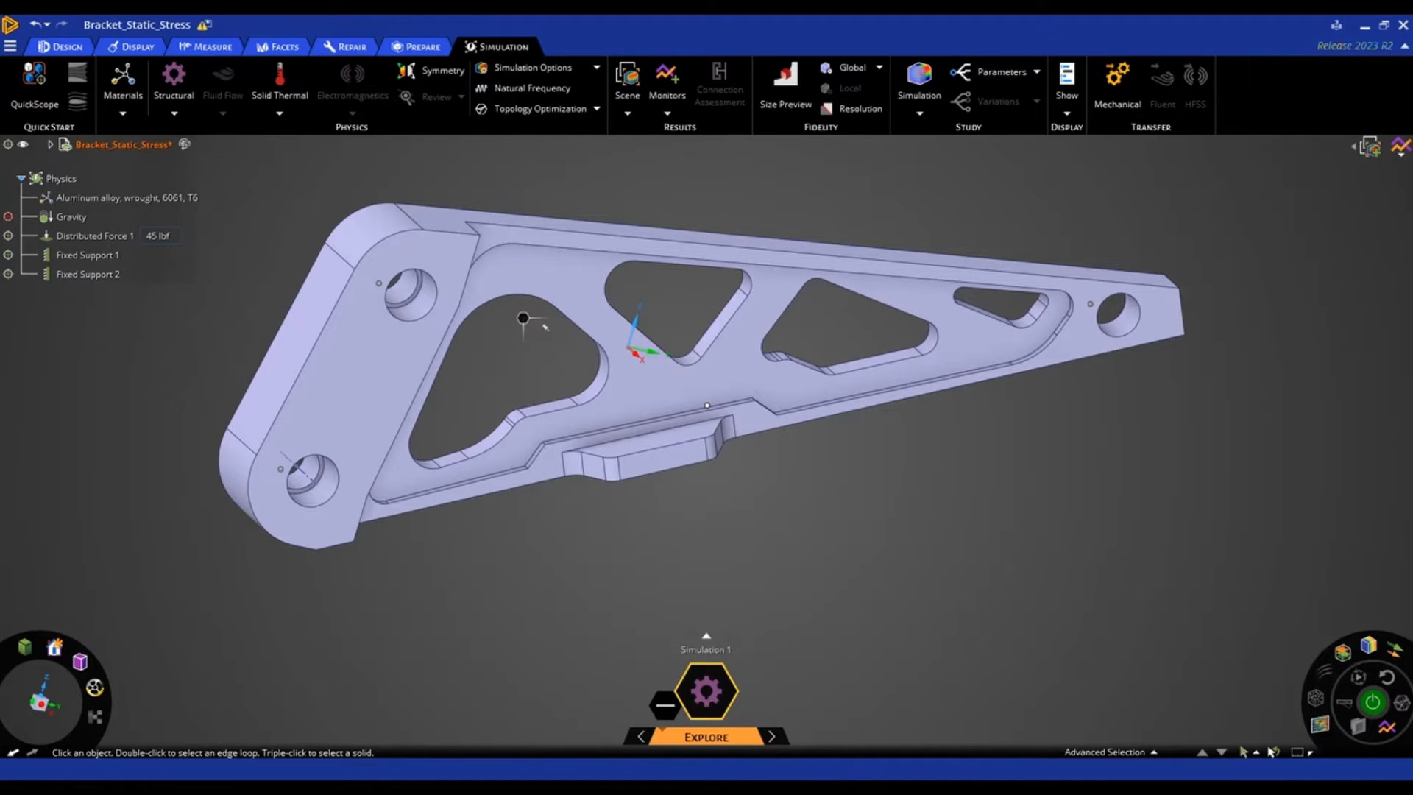
{"action": "mouse_move", "coordinate": [726, 772]}
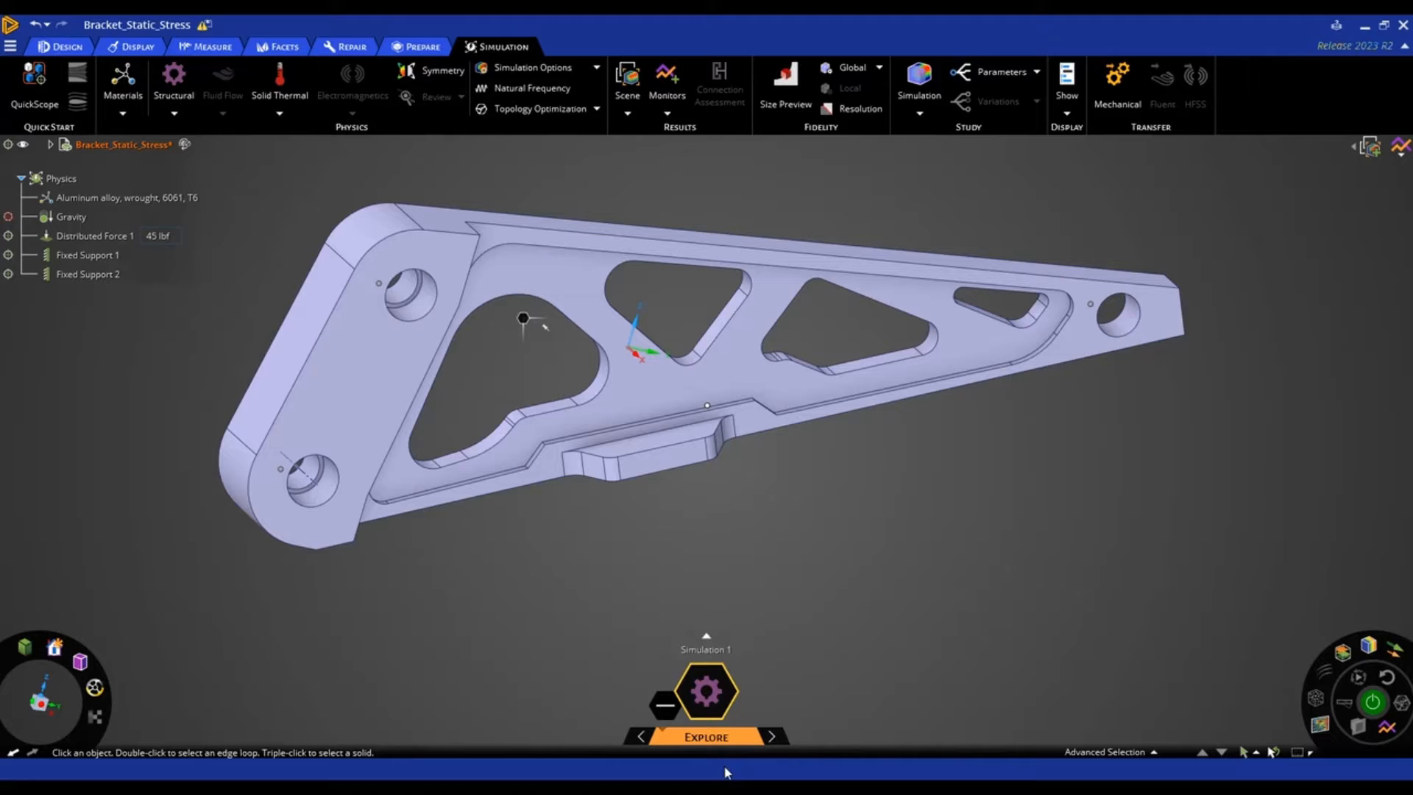
{"action": "mouse_move", "coordinate": [760, 774]}
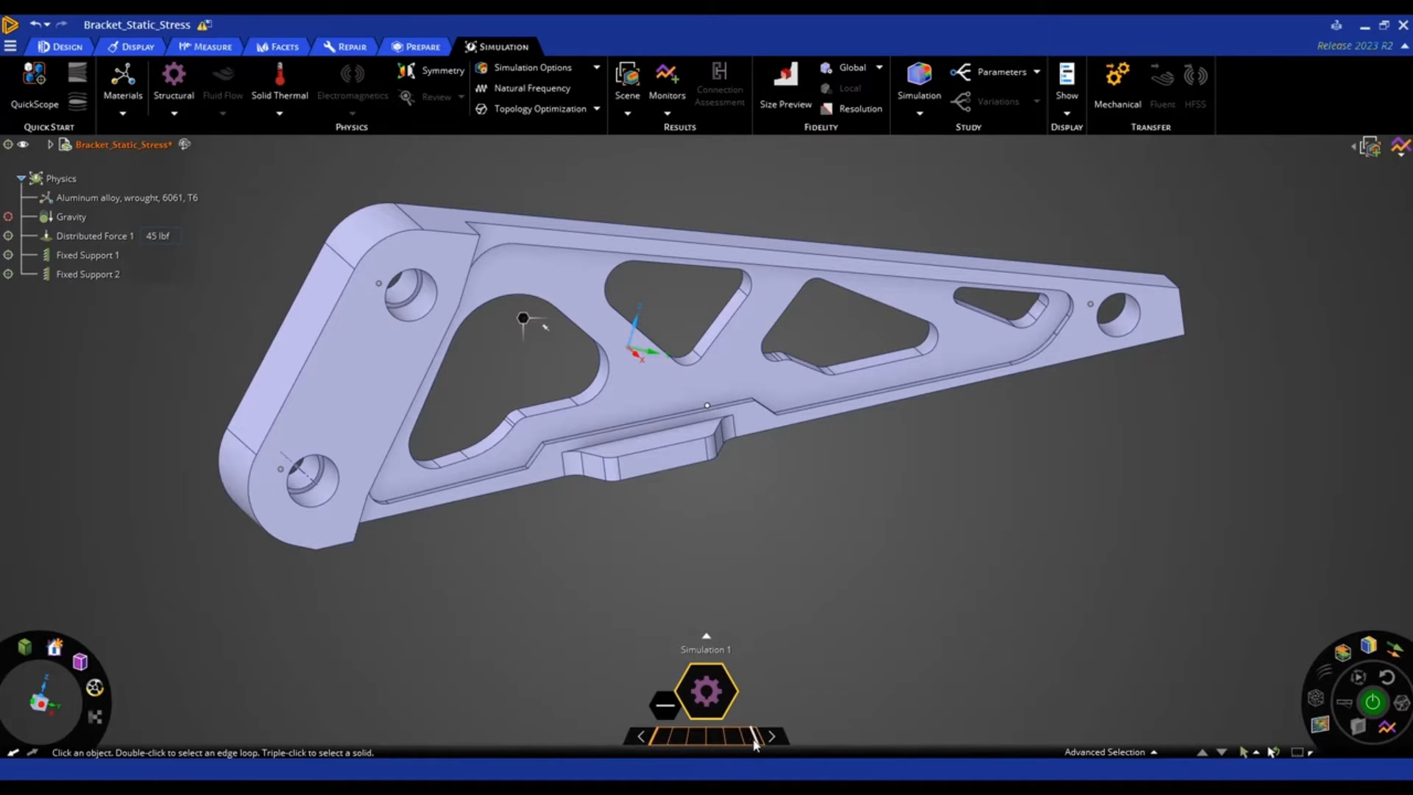
{"action": "mouse_move", "coordinate": [755, 744]}
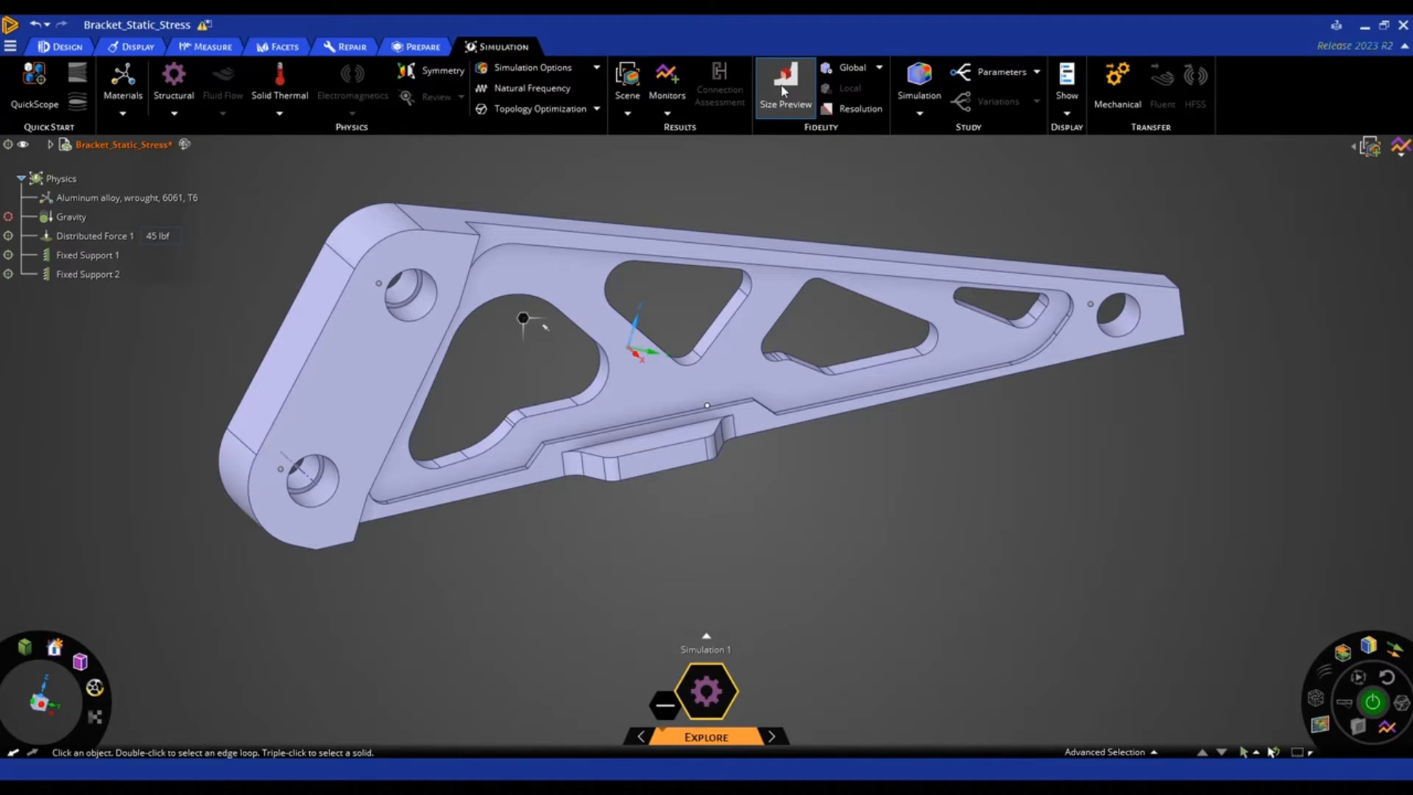
{"action": "mouse_move", "coordinate": [783, 86]}
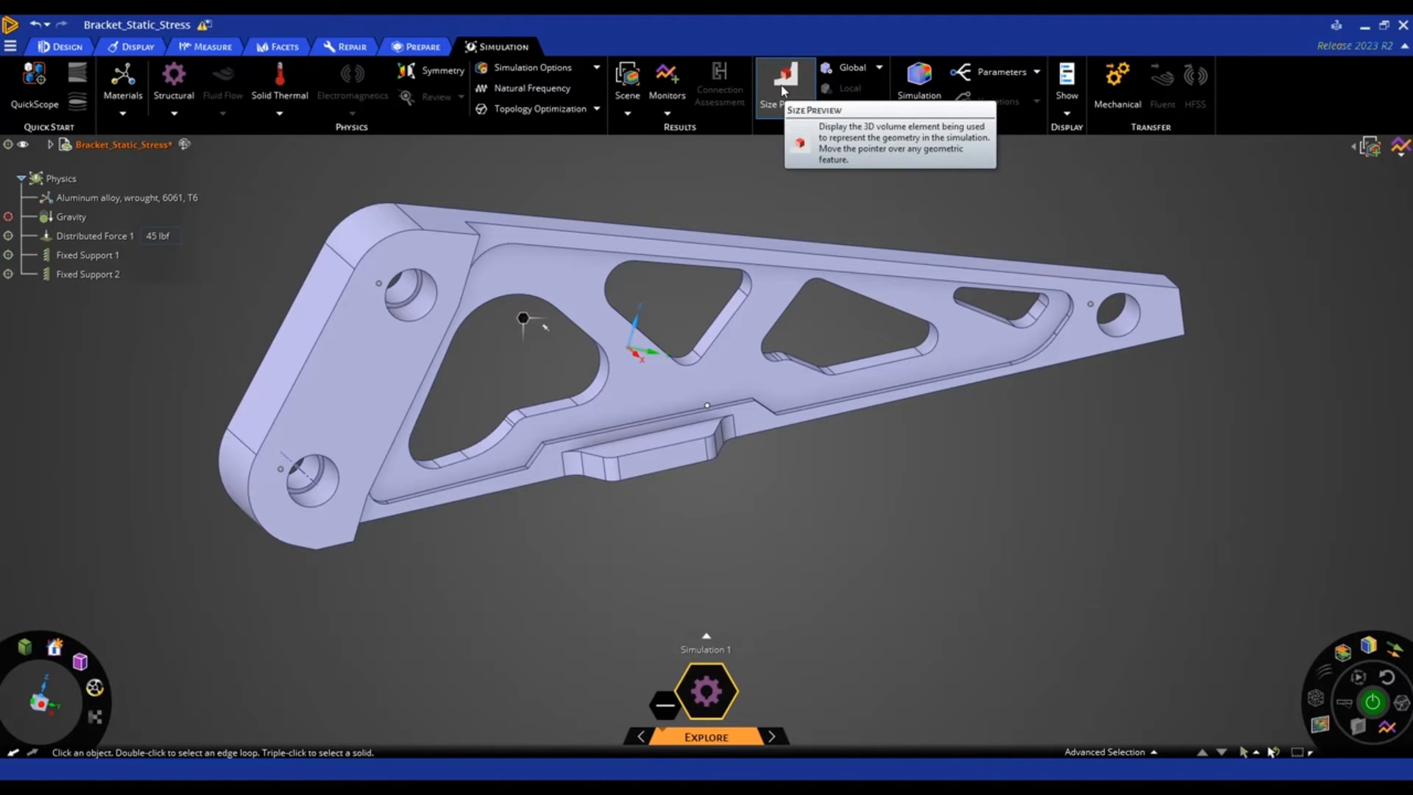
{"action": "left_click", "coordinate": [784, 77]}
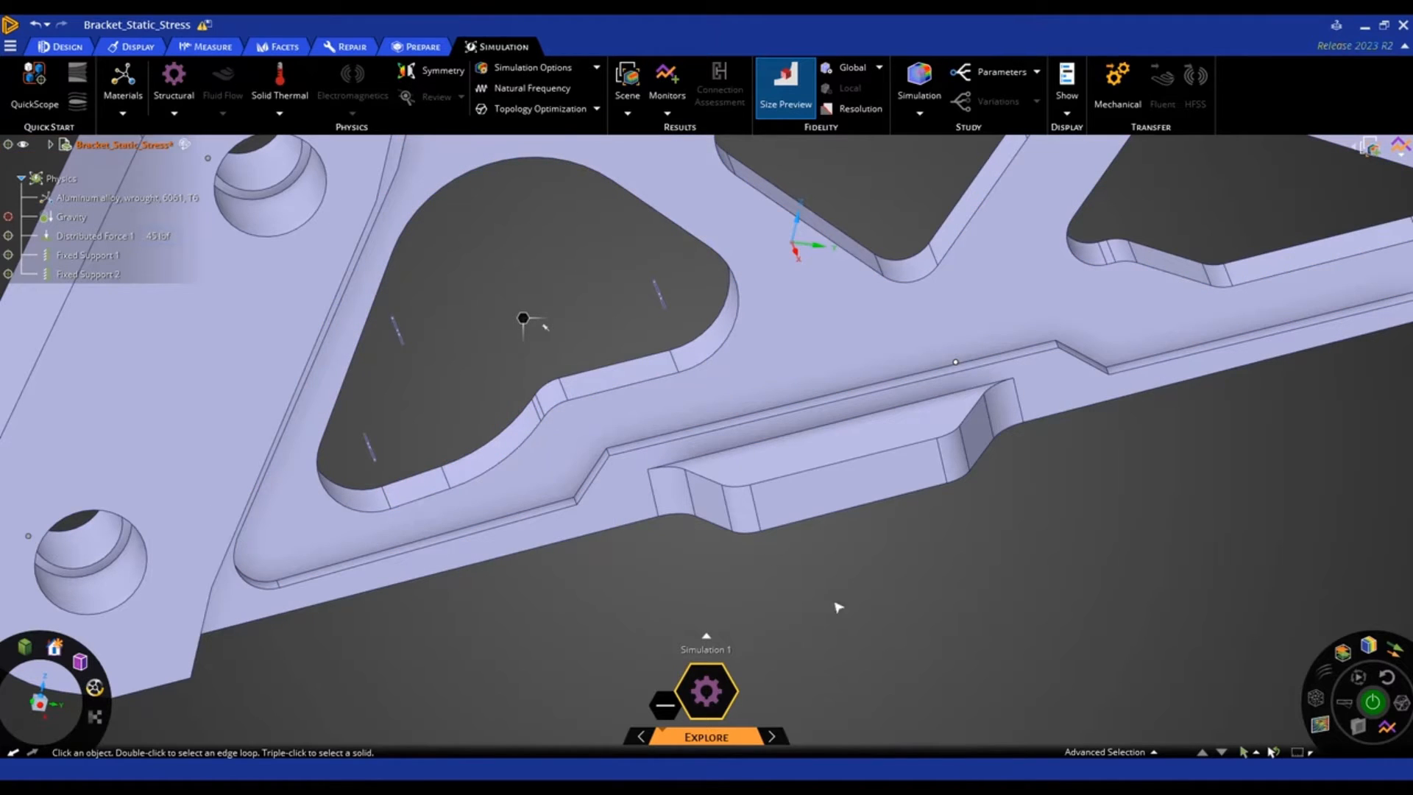
{"action": "mouse_move", "coordinate": [783, 81]}
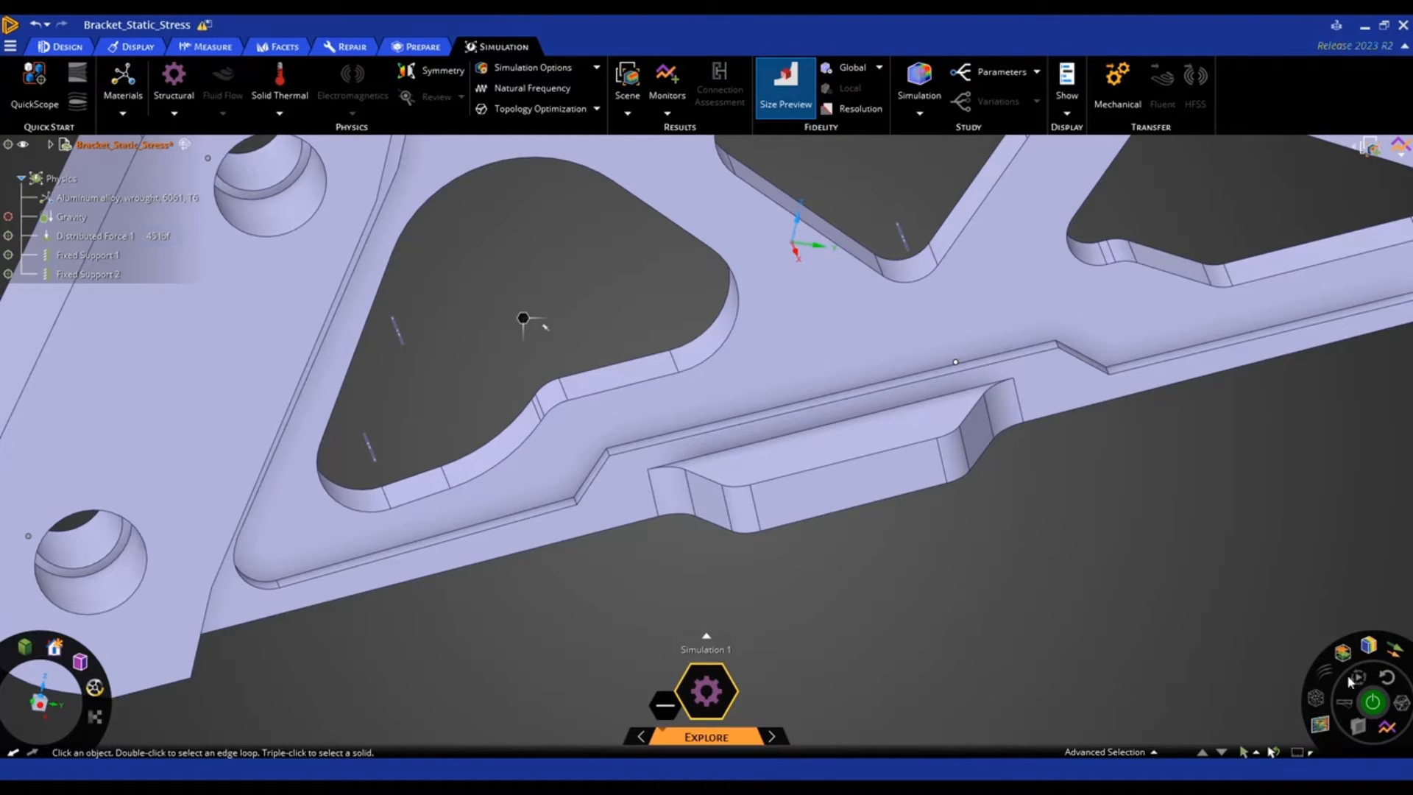
Add a Max Von Mises Stress chart, run the simulation, and display the Von Mises contour
{"action": "left_click", "coordinate": [1398, 146]}
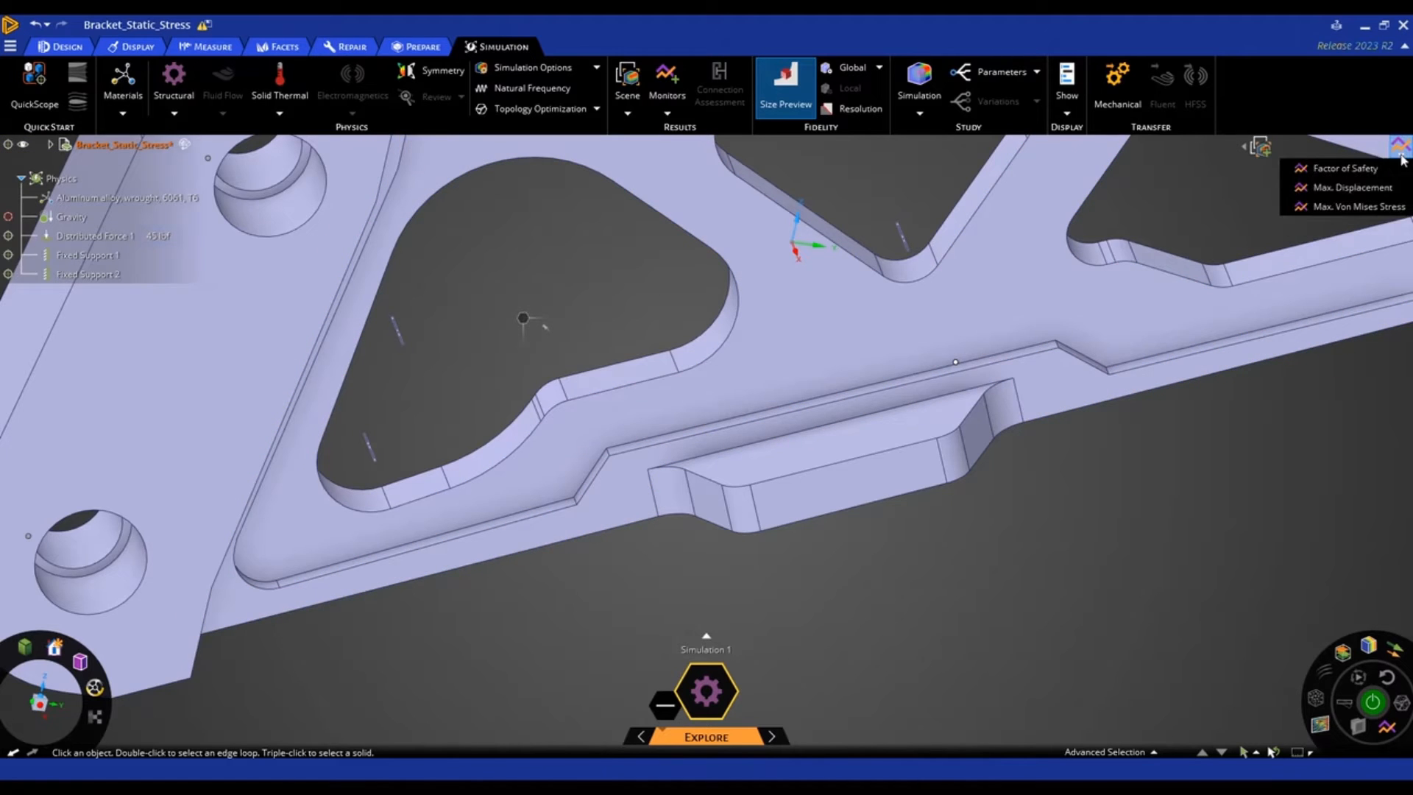
{"action": "left_click", "coordinate": [1356, 206]}
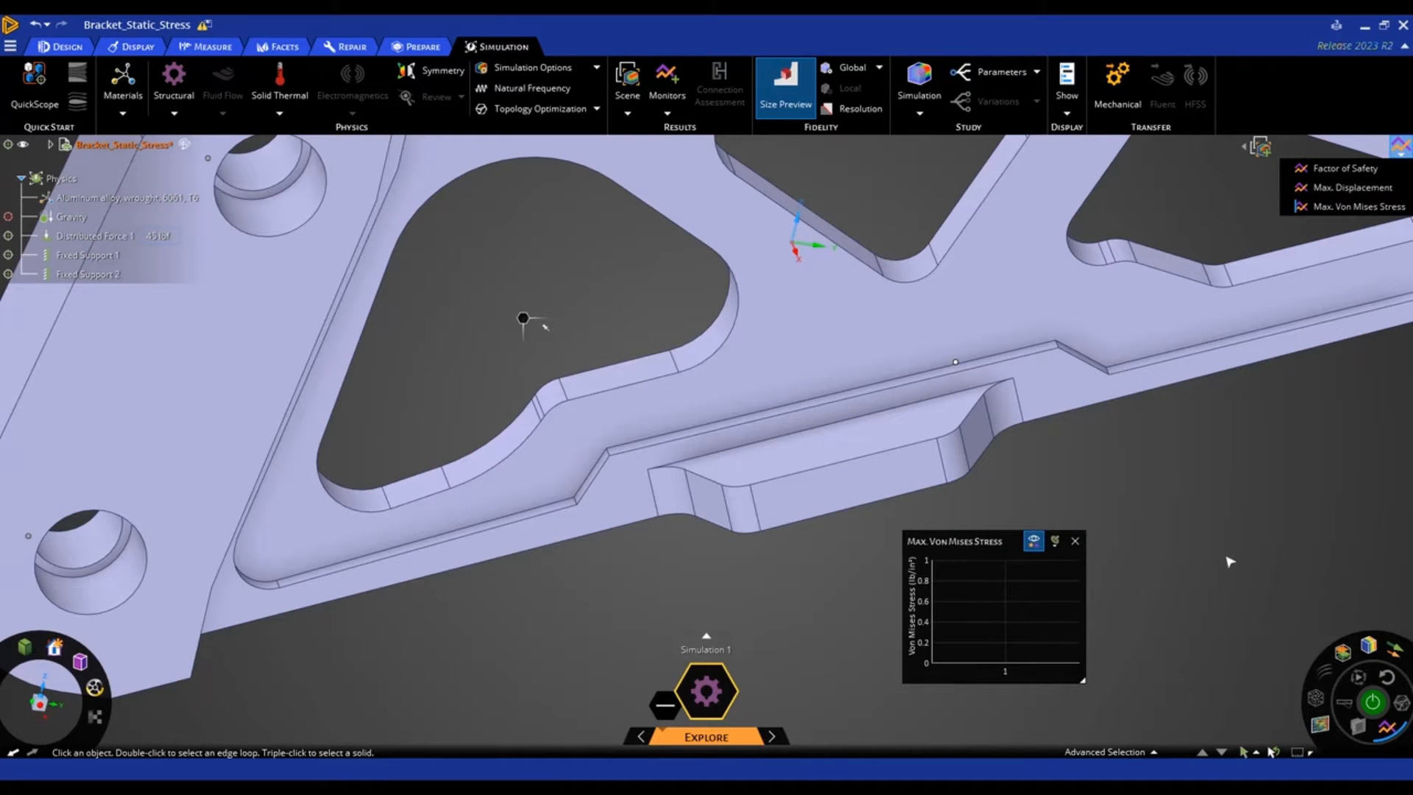
{"action": "mouse_move", "coordinate": [1321, 656]}
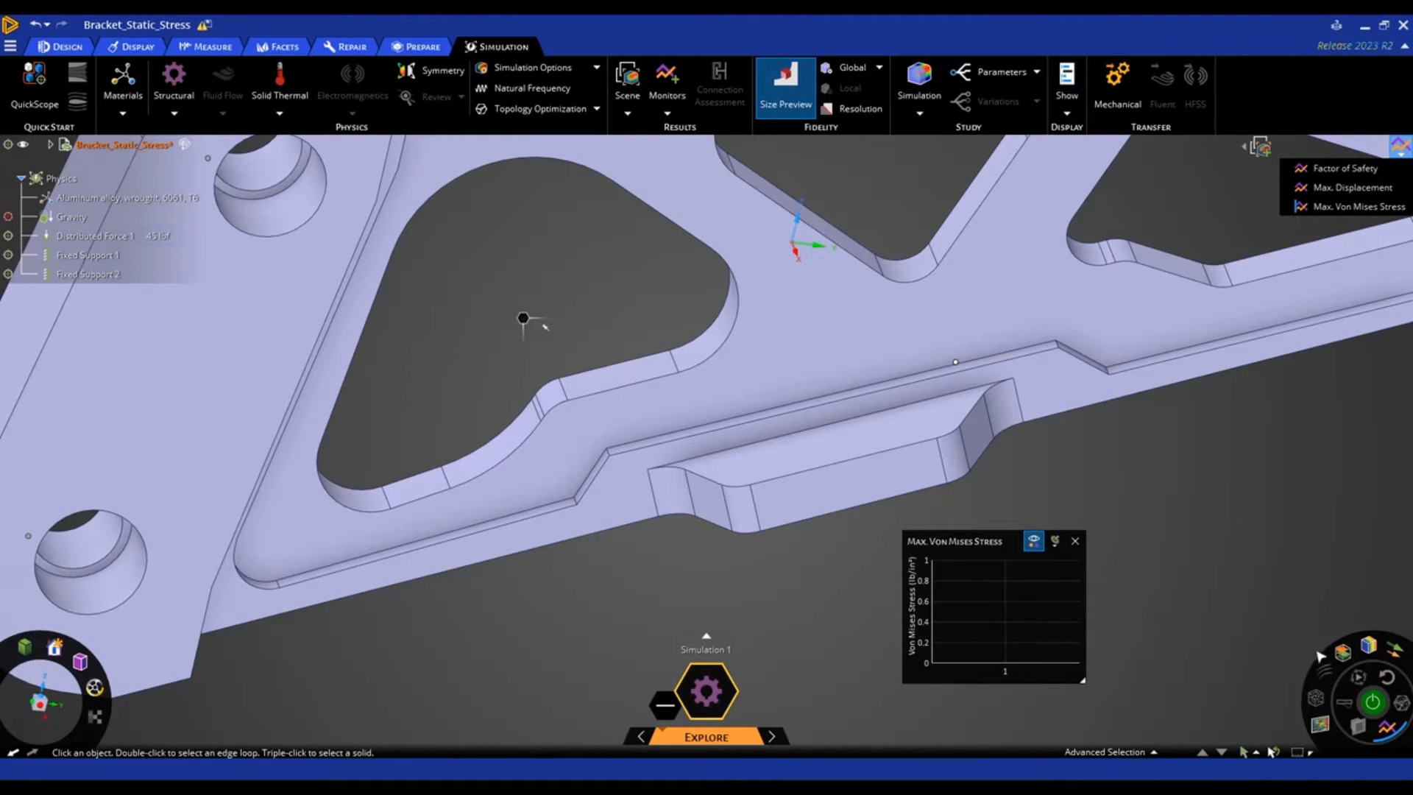
{"action": "left_click", "coordinate": [1371, 703]}
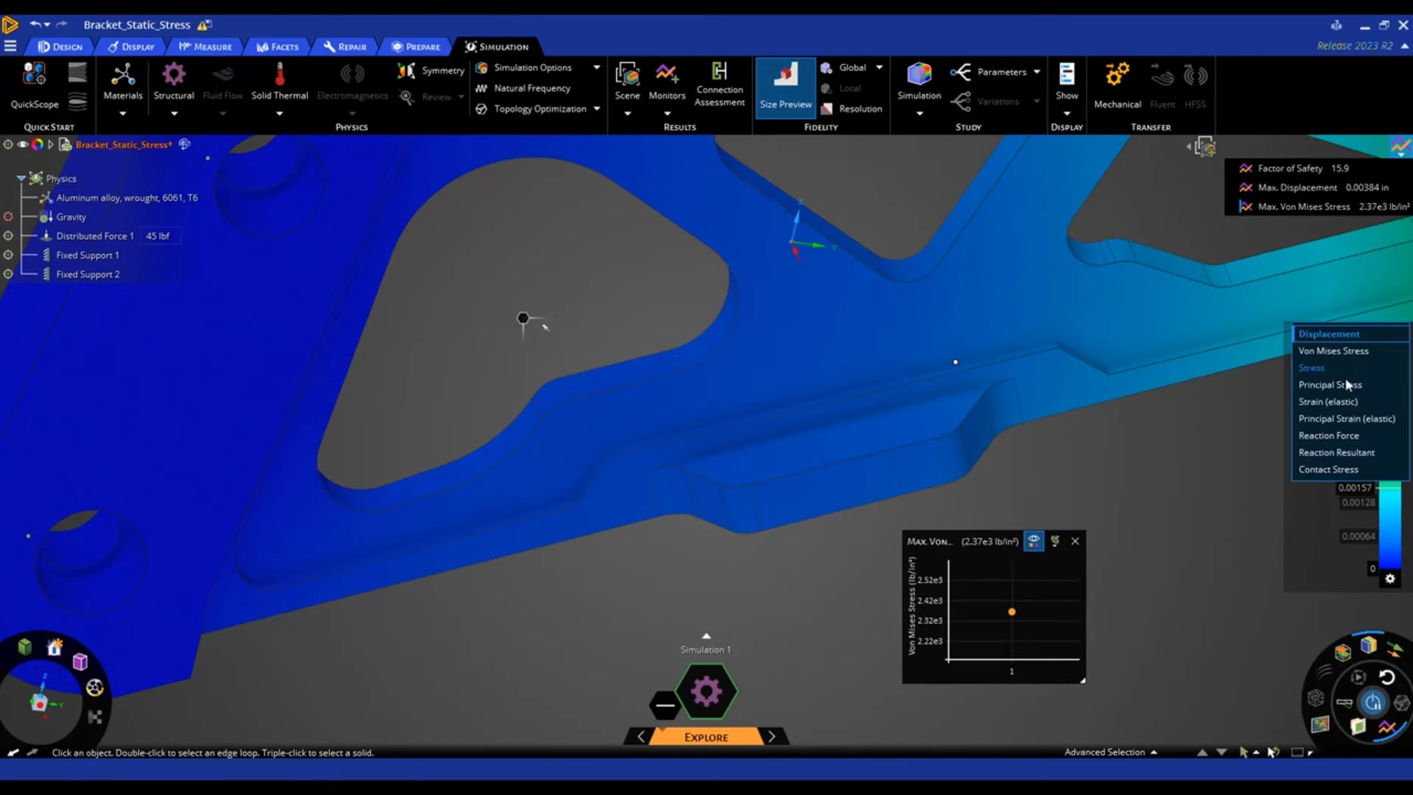
{"action": "left_click", "coordinate": [1333, 351]}
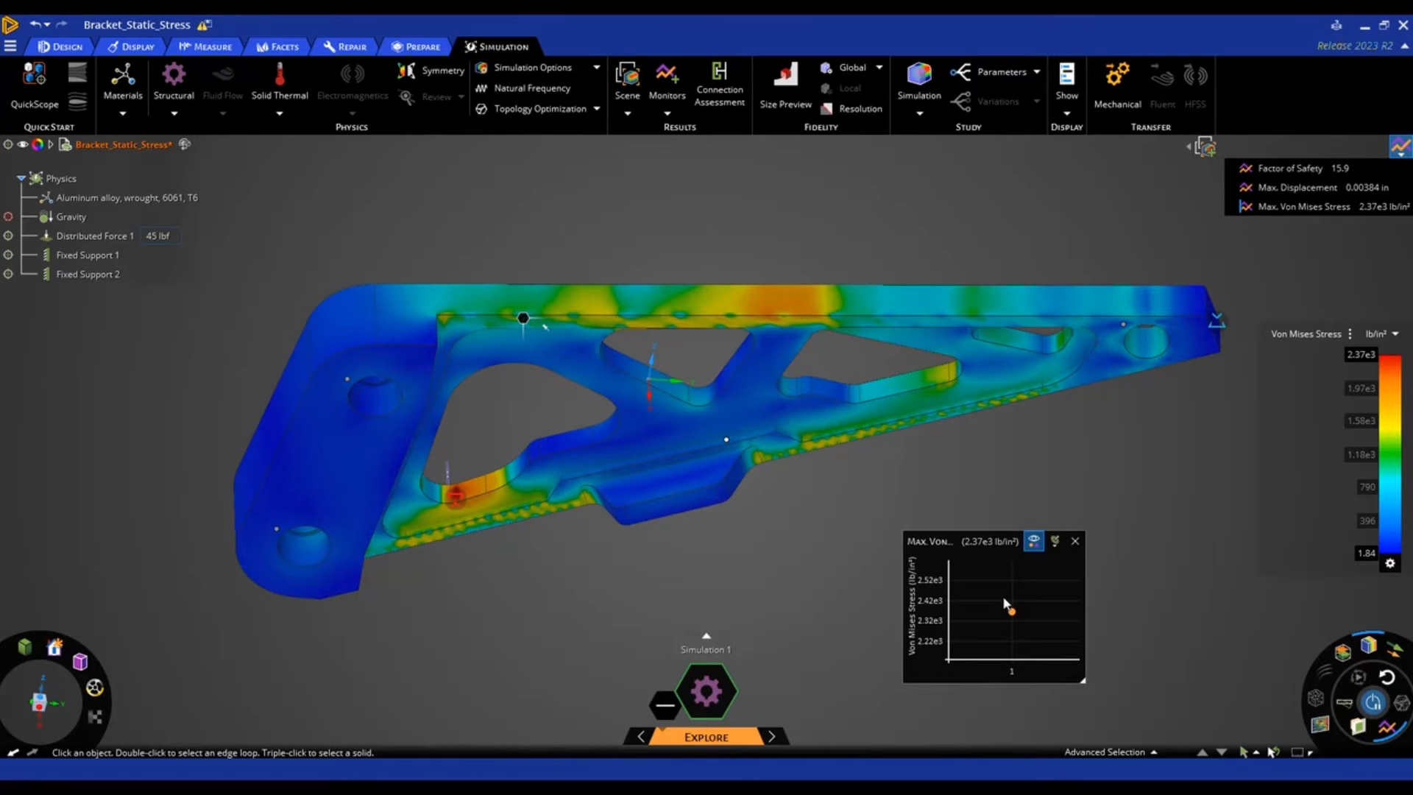
{"action": "mouse_move", "coordinate": [795, 562]}
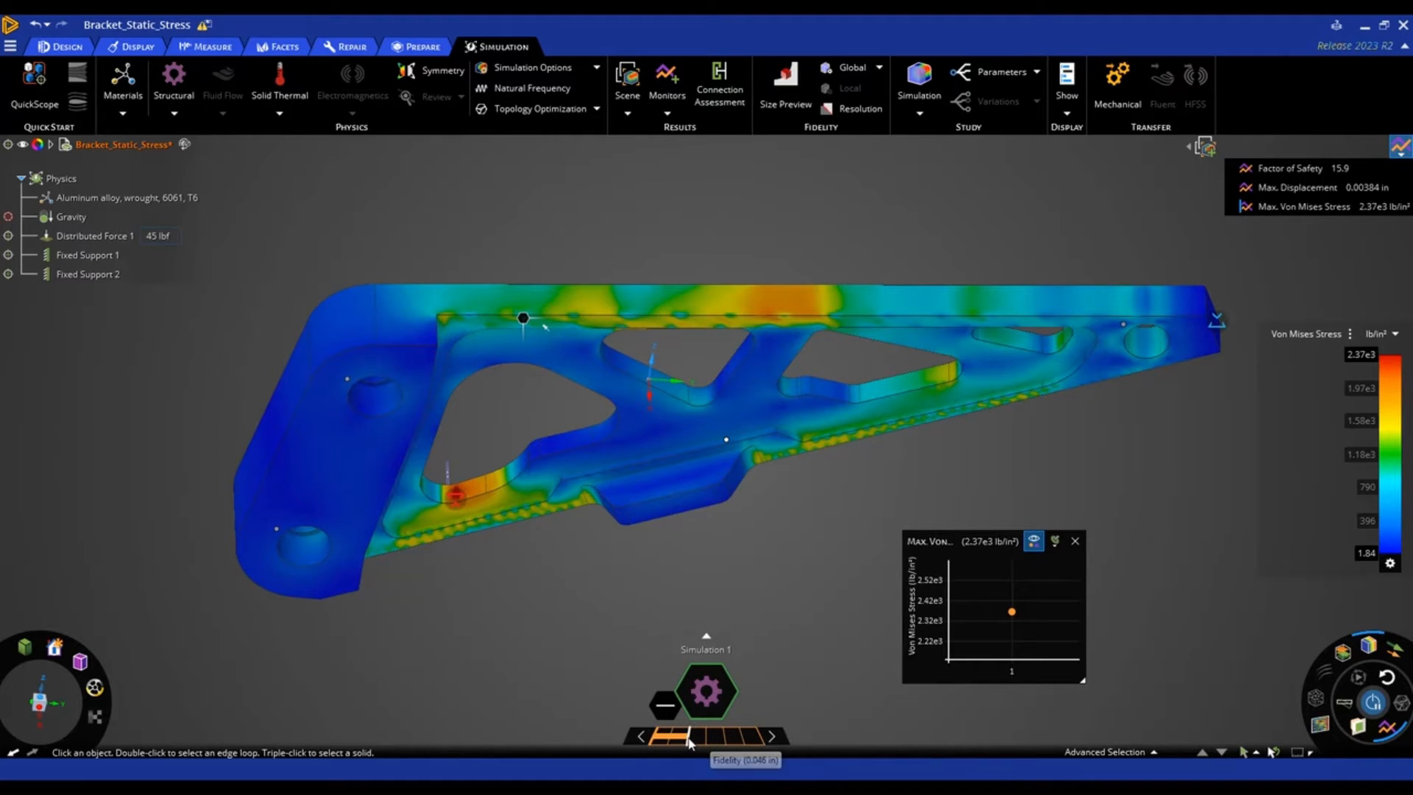
Raise Explore fidelity so max Von Mises stress climbs to 2.6e3 lb/in² over three runs
{"action": "left_click", "coordinate": [784, 81]}
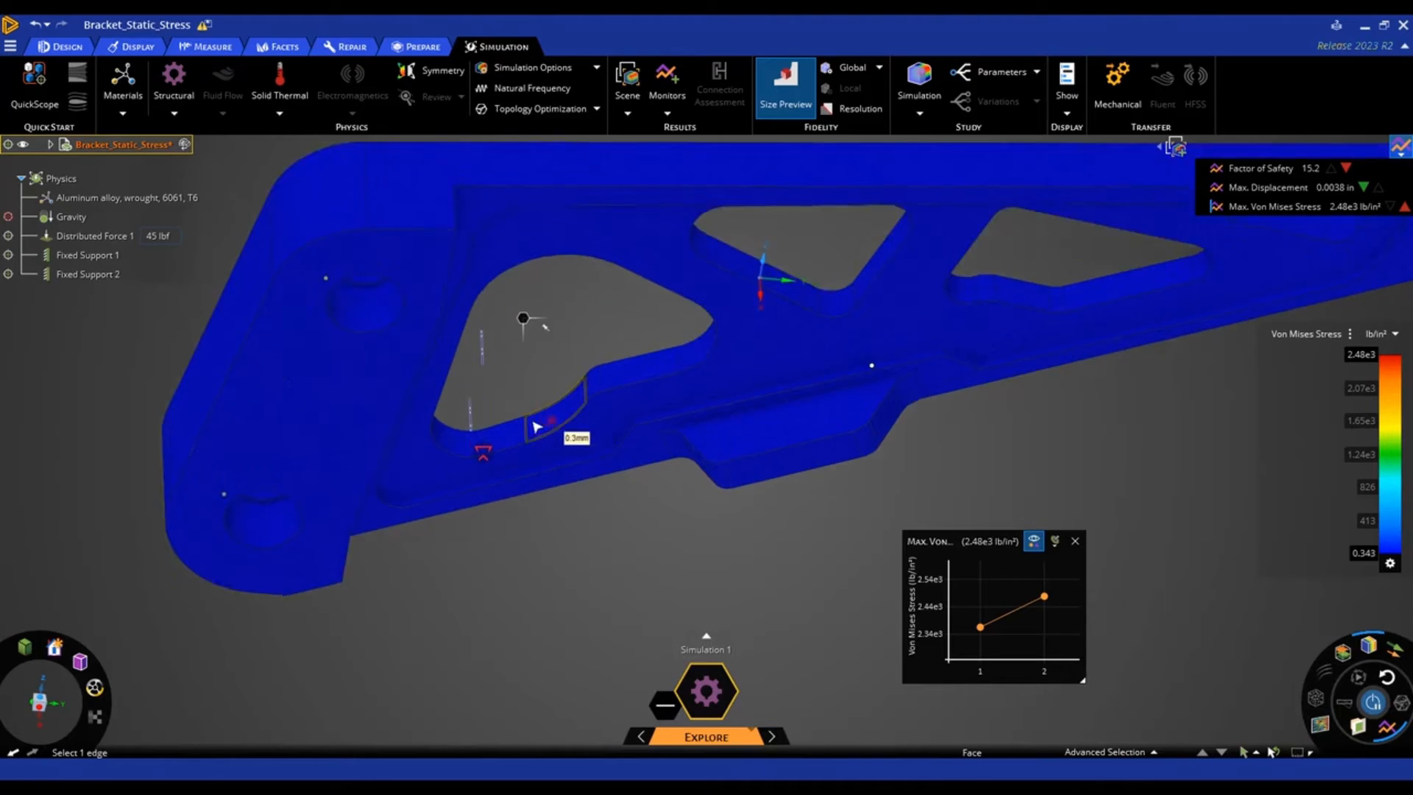
{"action": "scroll", "scroll_direction": "up", "scroll_amount": 3}
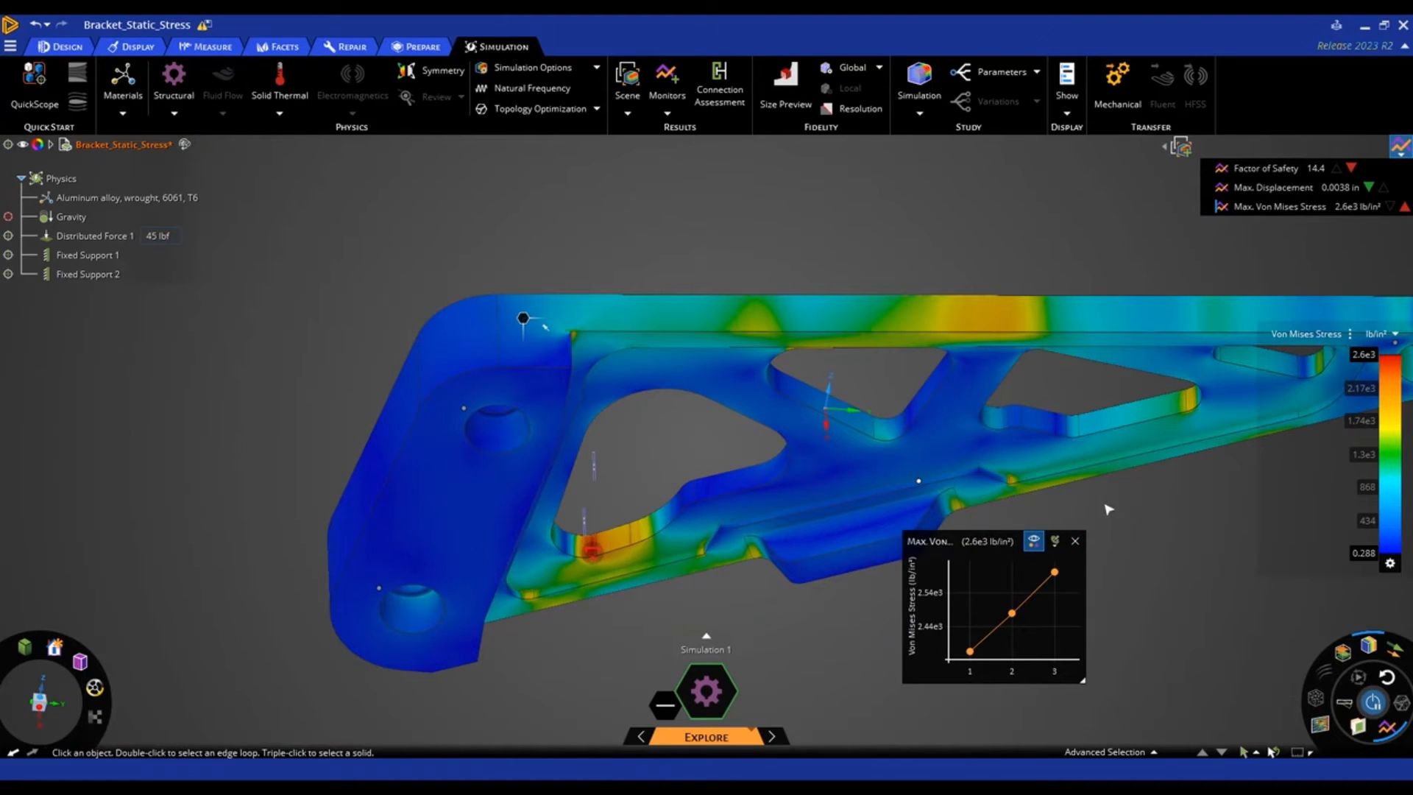
{"action": "mouse_move", "coordinate": [1050, 591]}
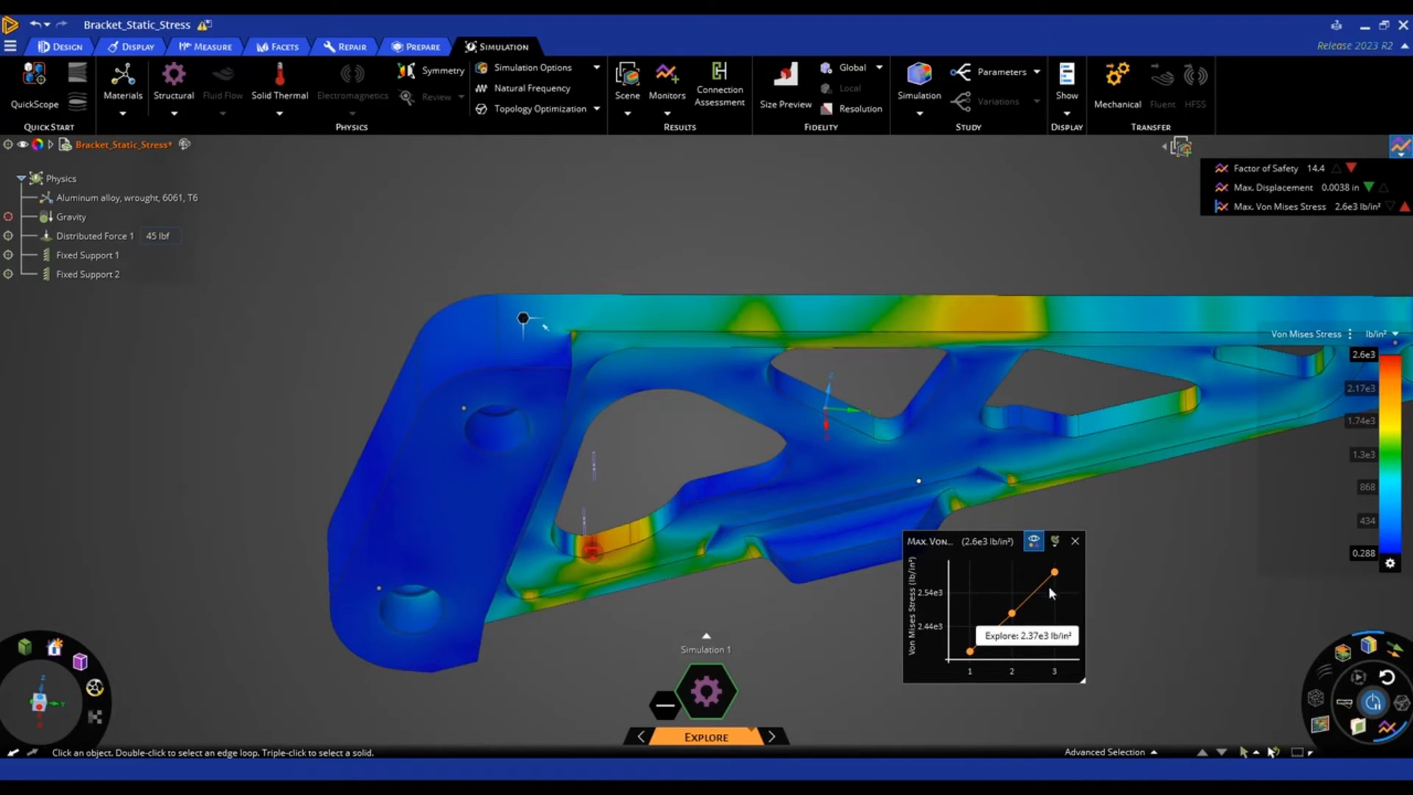
{"action": "mouse_move", "coordinate": [1050, 569]}
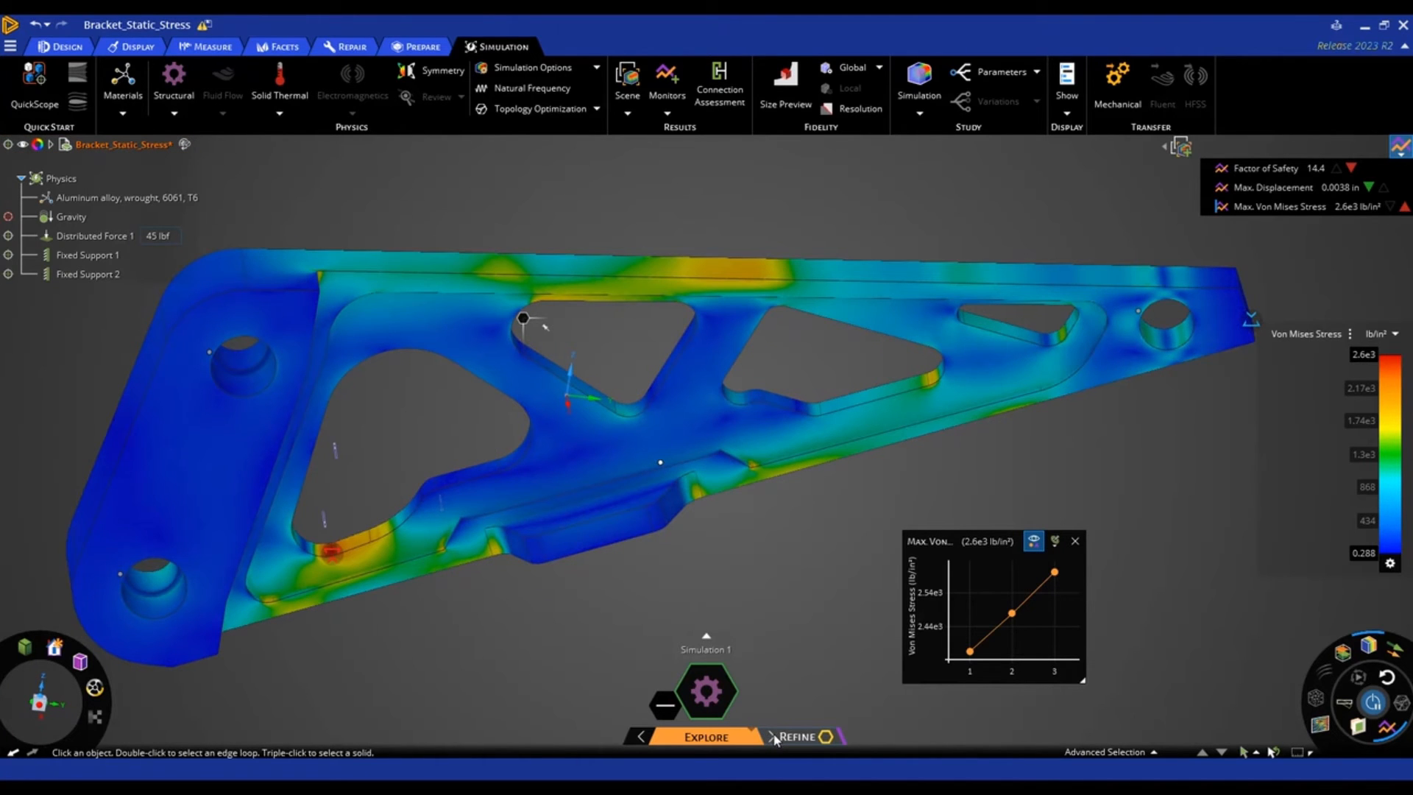
Solve in the Refine stage, adding a 2.27e3 lb/in² result to the chart
{"action": "left_click", "coordinate": [796, 736]}
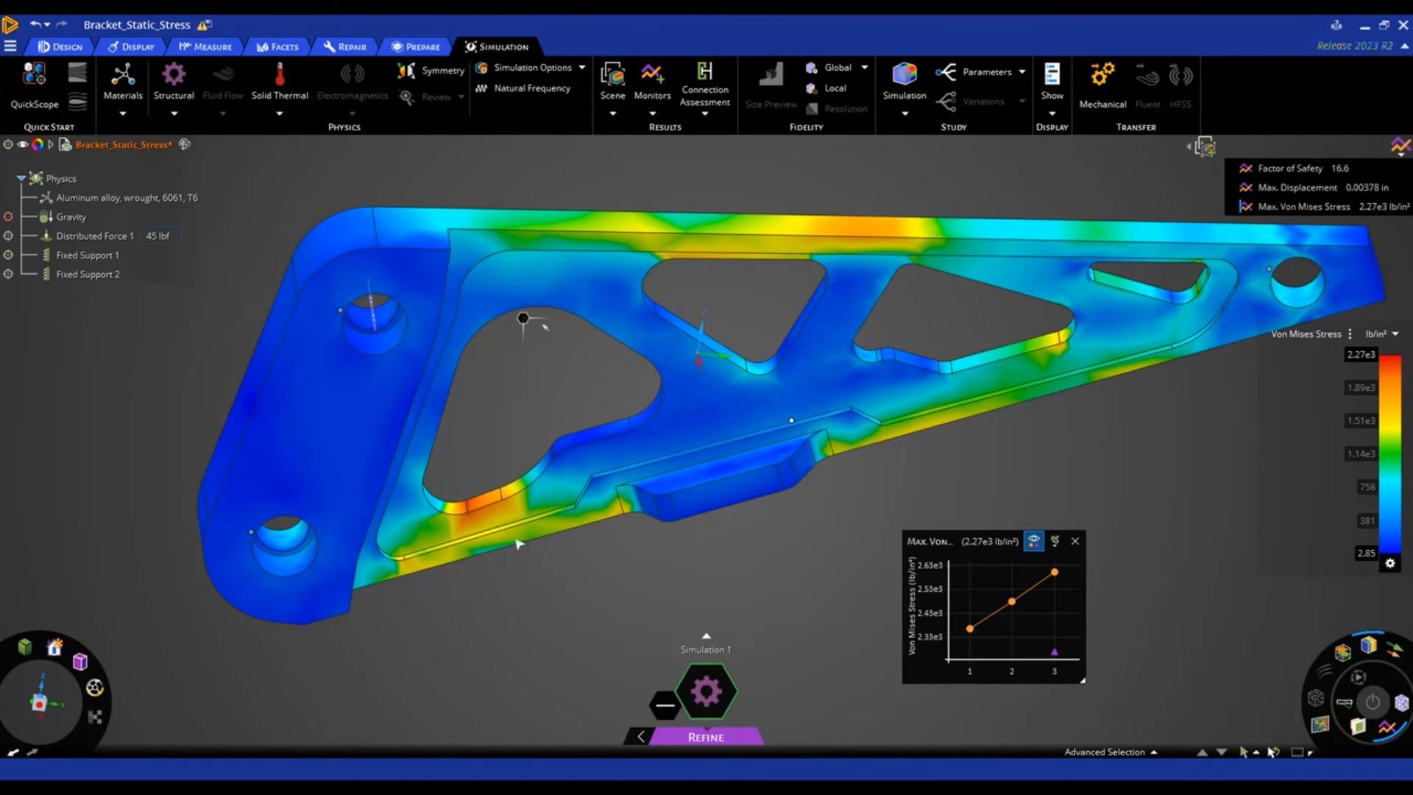
{"action": "mouse_move", "coordinate": [1392, 703]}
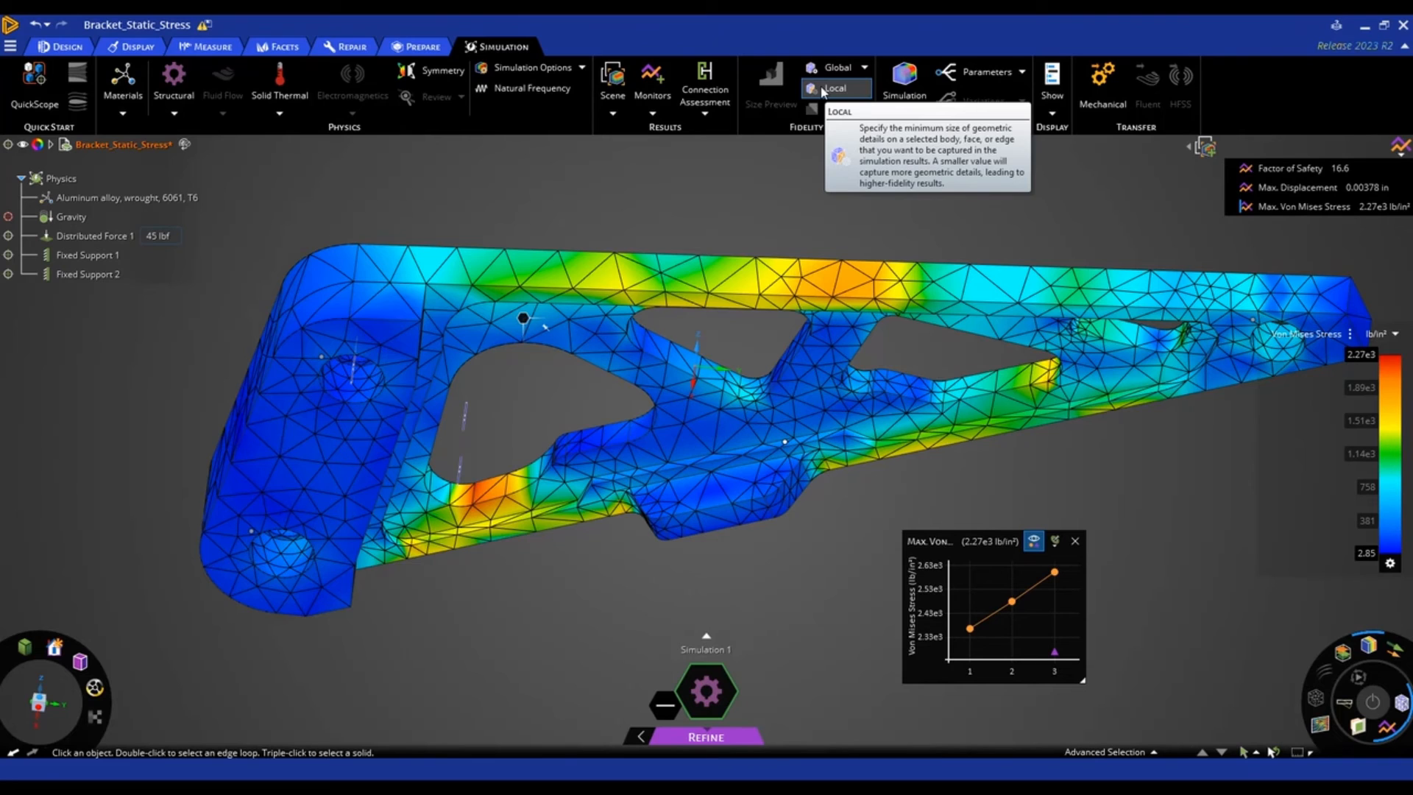
Apply 0.05 in local fidelity to the lower-left cutout's fillet faces
{"action": "left_click", "coordinate": [836, 87]}
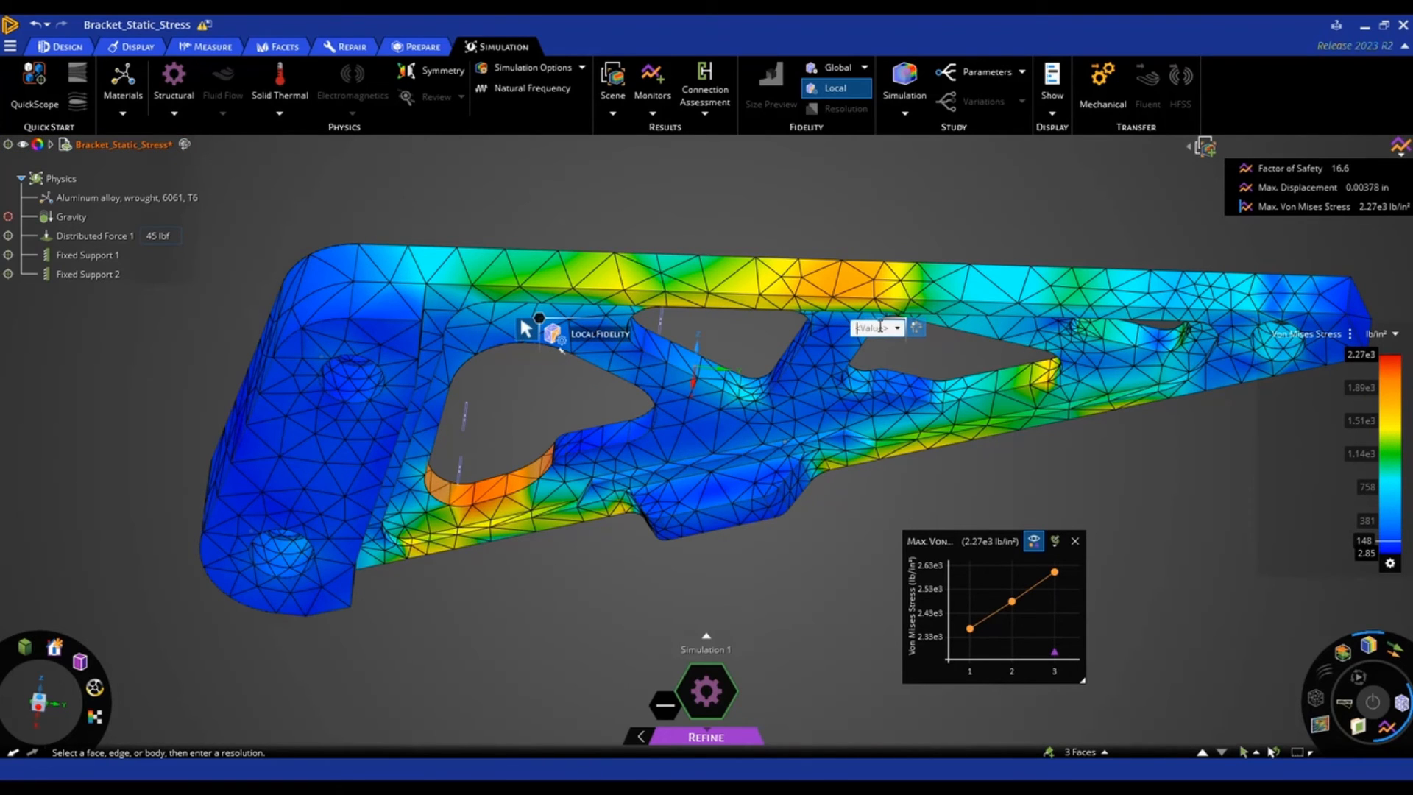
{"action": "left_click", "coordinate": [898, 327]}
{"action": "type", "text": "0.05"}
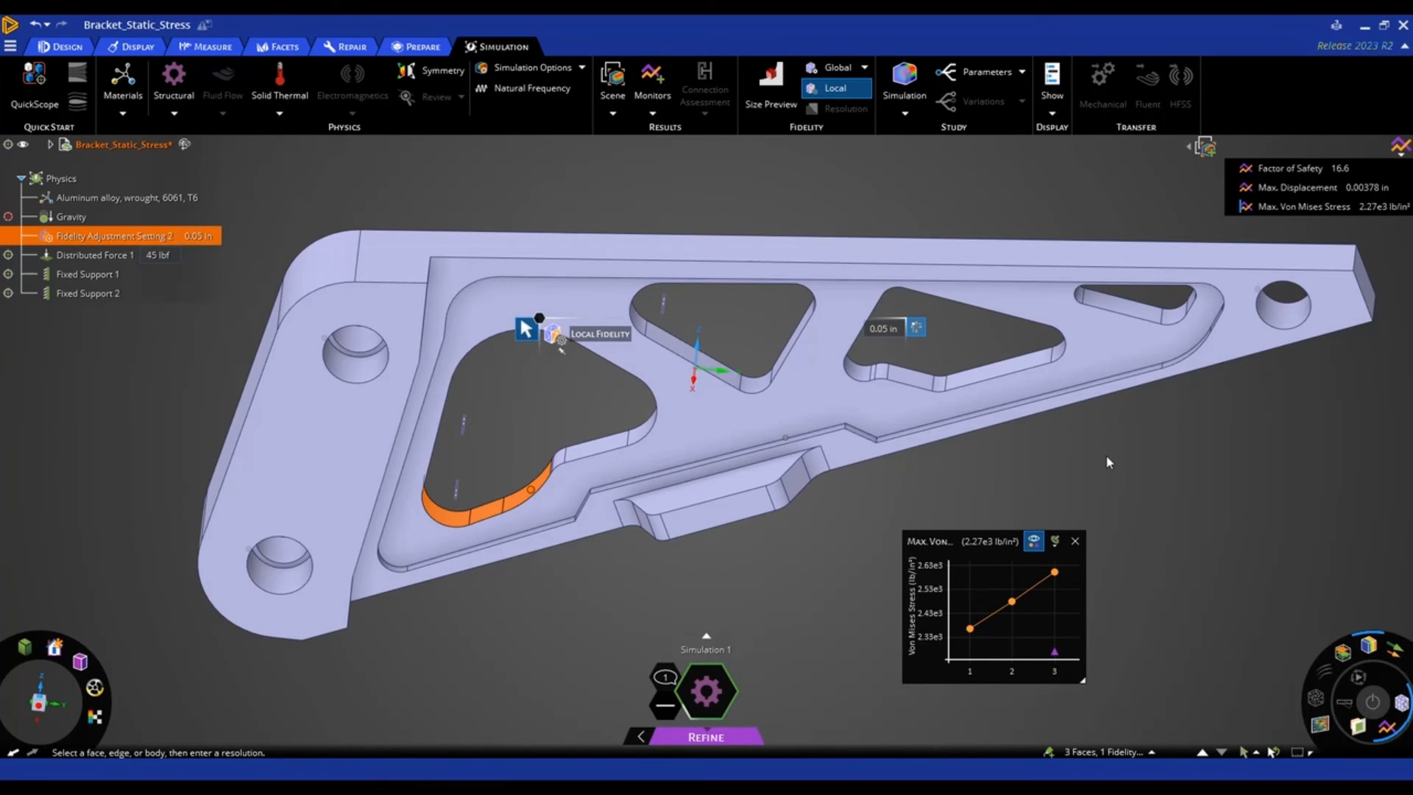
{"action": "mouse_move", "coordinate": [494, 605]}
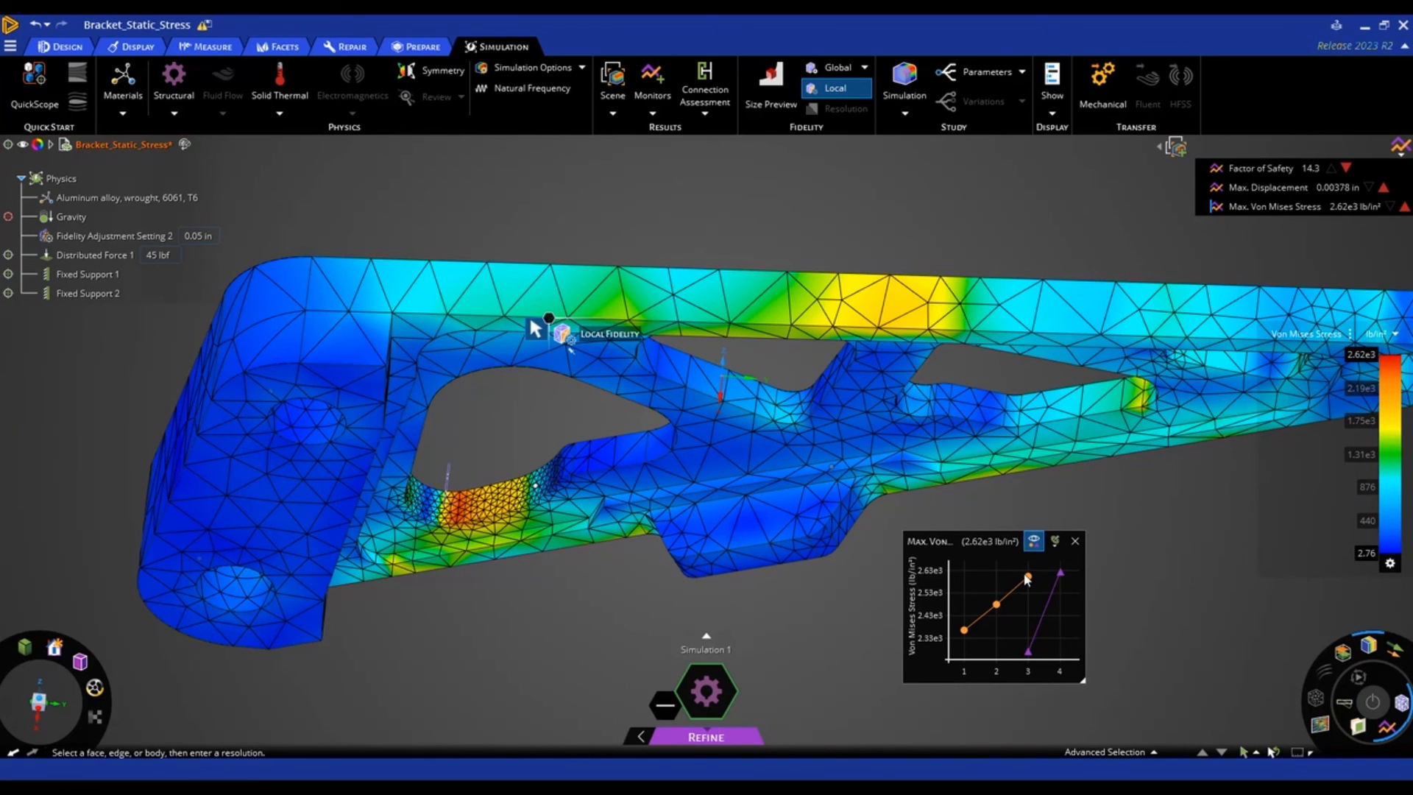
{"action": "mouse_move", "coordinate": [1045, 577]}
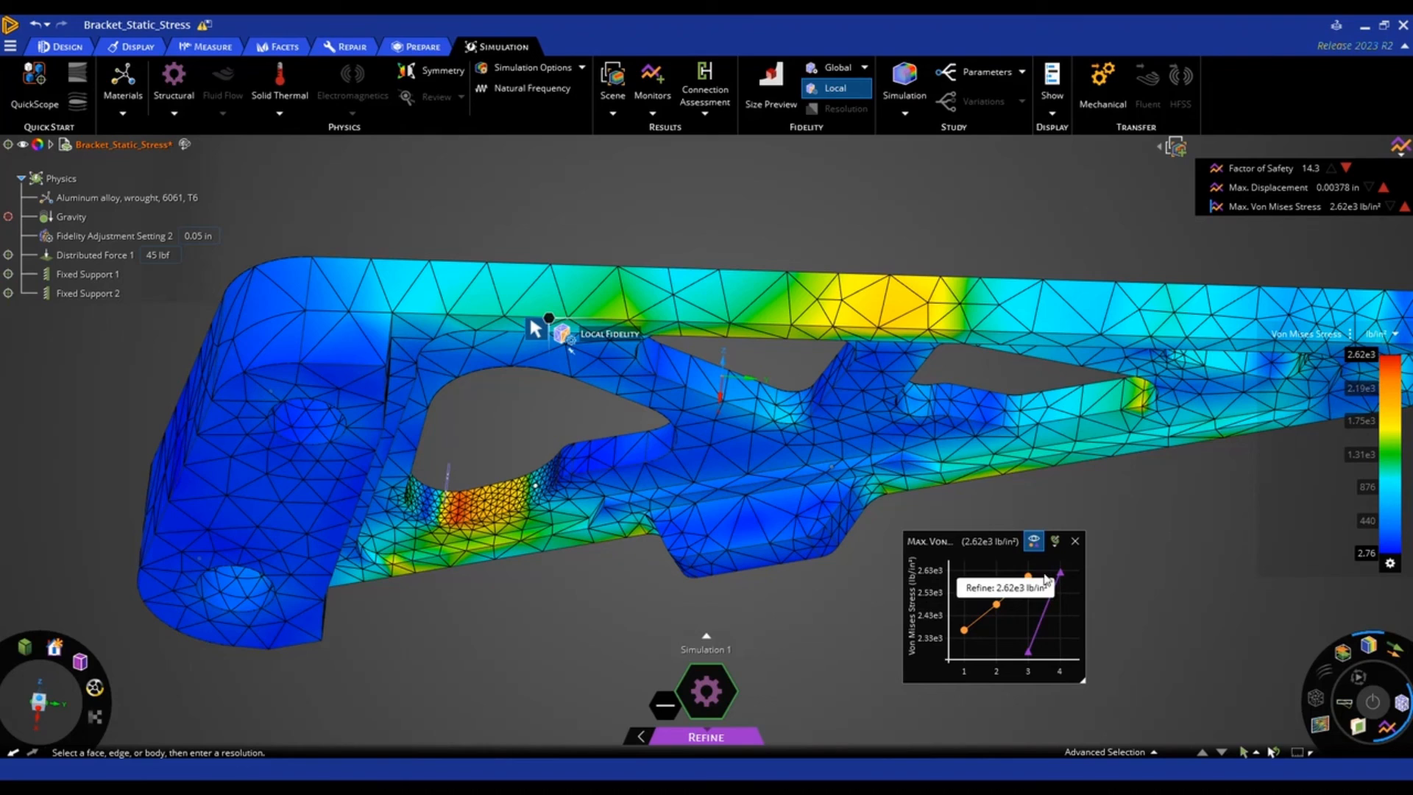
{"action": "mouse_move", "coordinate": [1026, 577]}
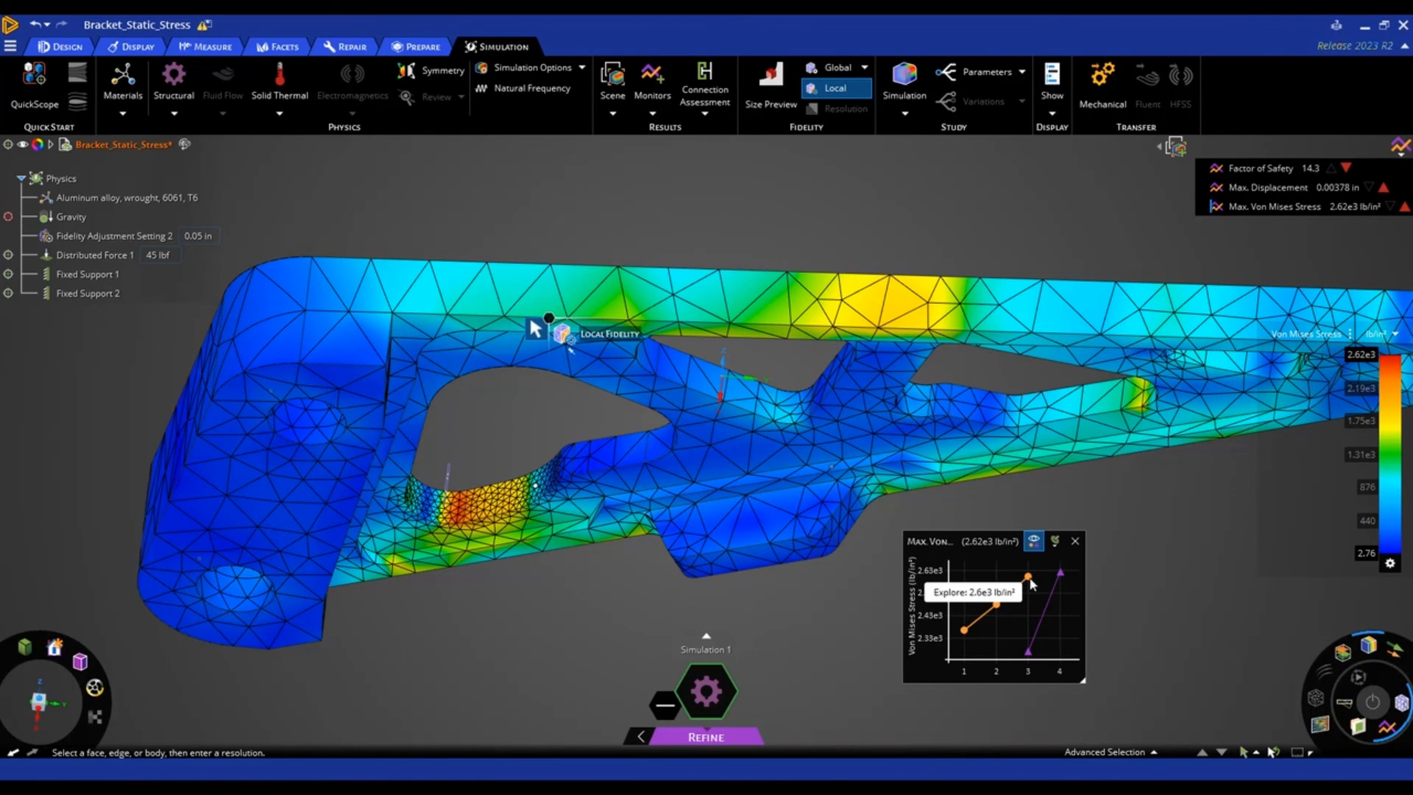